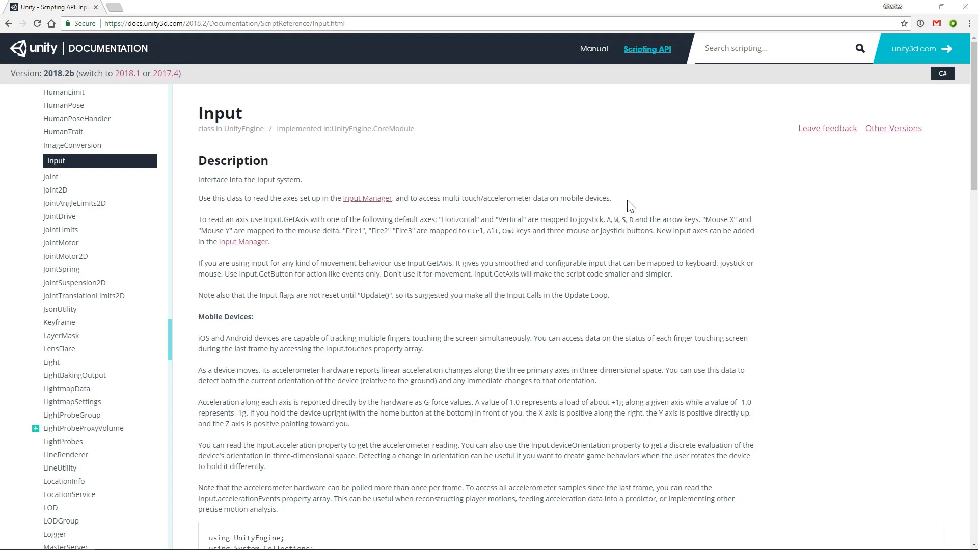
- Scroll the Input scripting reference to Static Methods and view the GetAxis entry
{"action": "scroll", "scroll_direction": "down", "scroll_amount": 3}
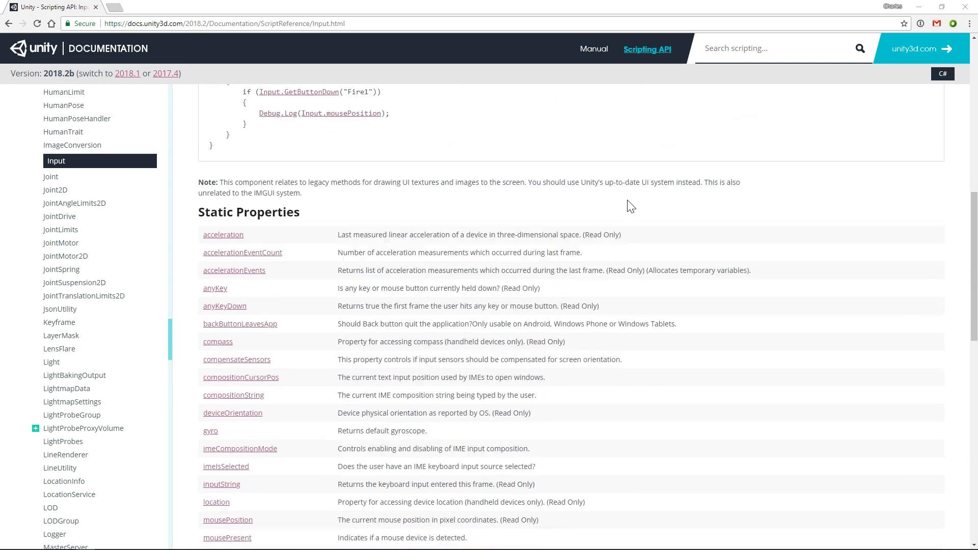
{"action": "scroll", "scroll_direction": "down", "scroll_amount": 3}
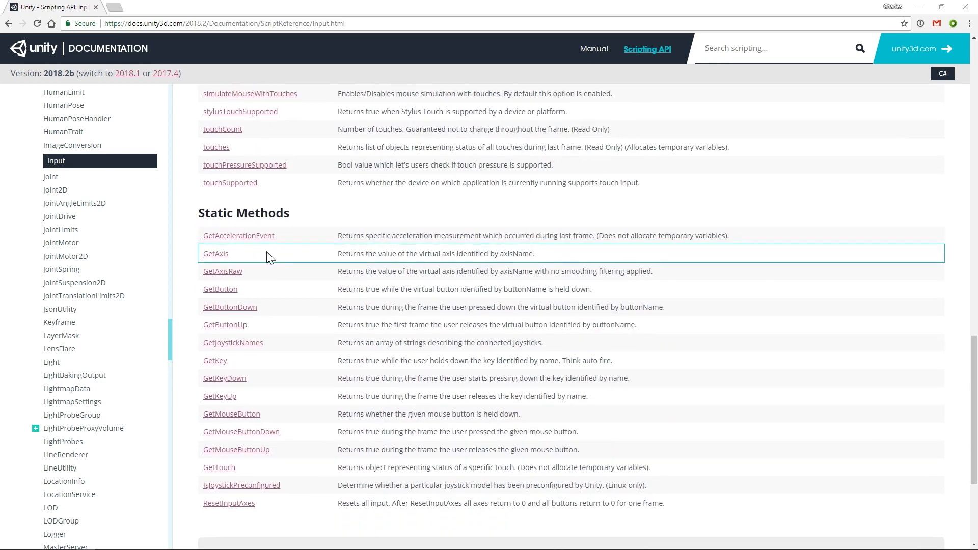
{"action": "left_click", "coordinate": [215, 254]}
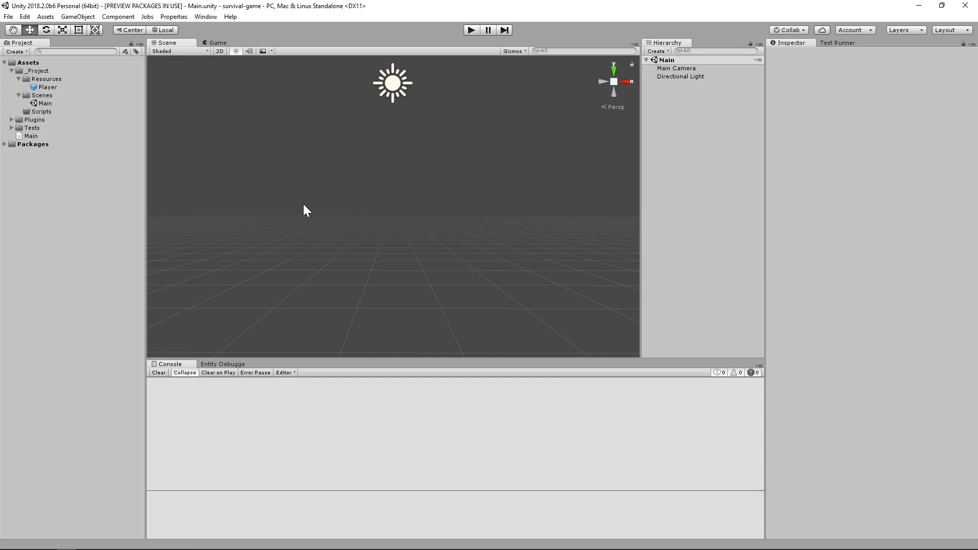
- Create InputComponent.cs in Scripts and declare public float Horizontal and Vertical fields
{"action": "right_click", "coordinate": [42, 111]}
{"action": "type", "text": "InputComponent"}
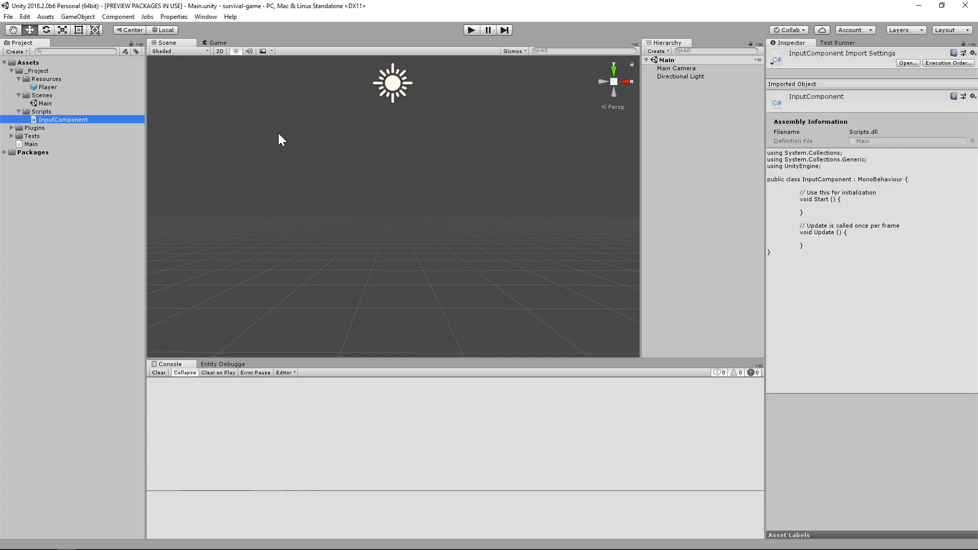
{"action": "double_click", "coordinate": [64, 119]}
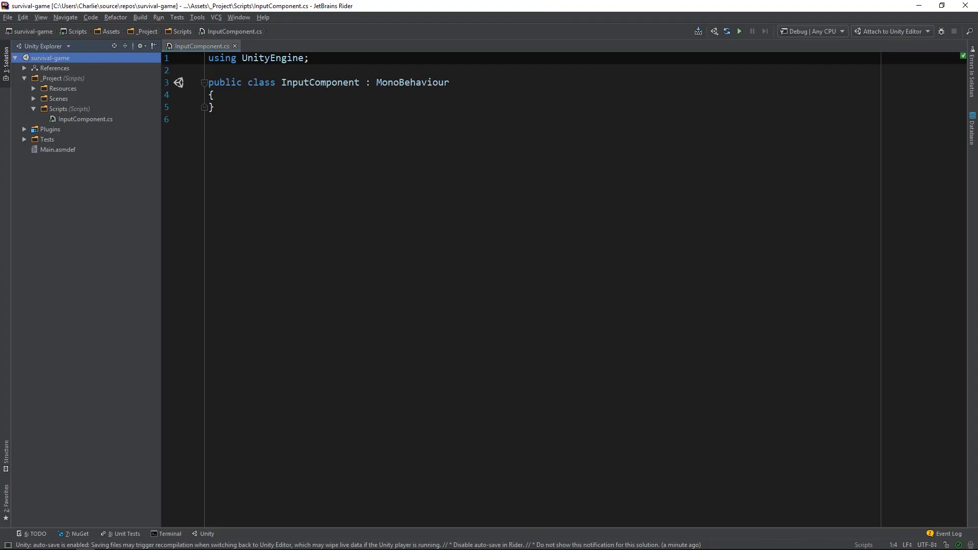
{"action": "key", "text": "Return"}
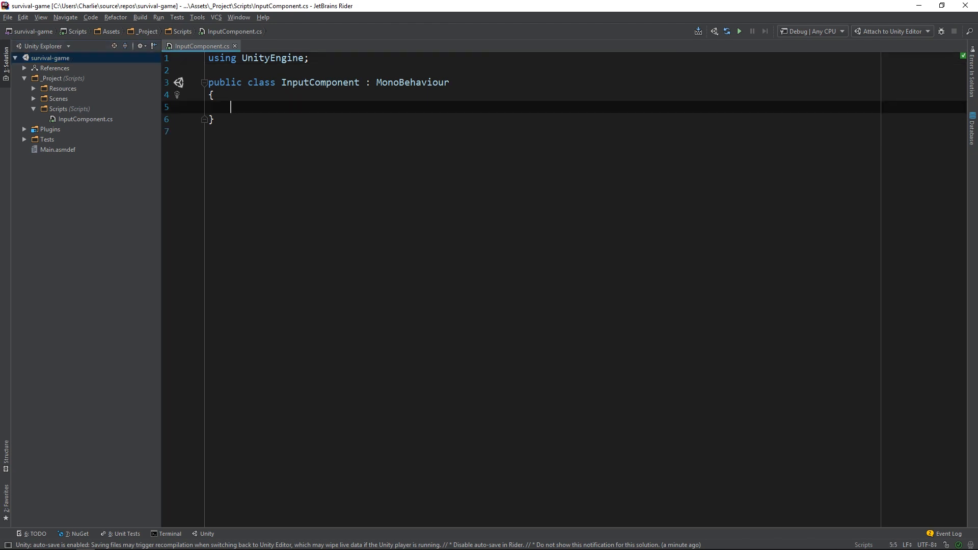
{"action": "type", "text": "public float"}
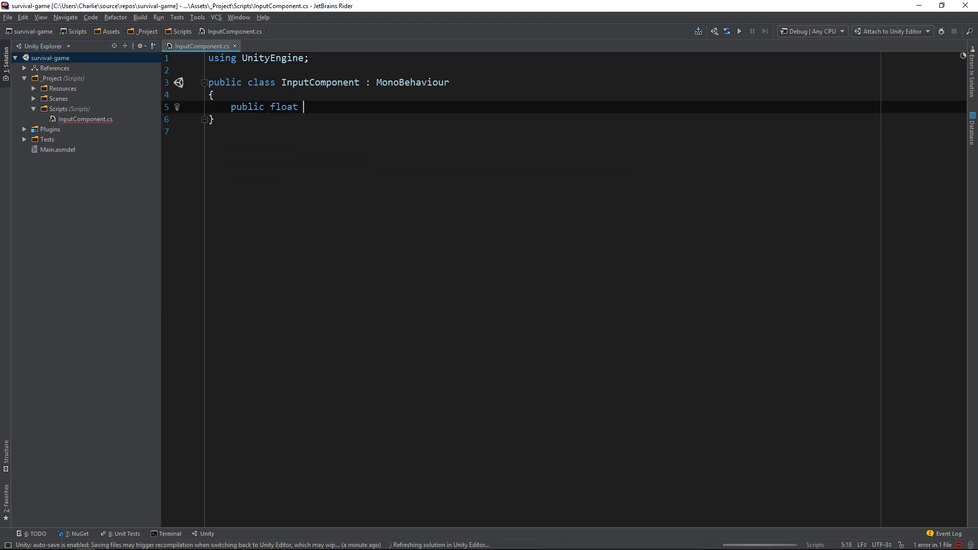
{"action": "type", "text": "Horizontal;"}
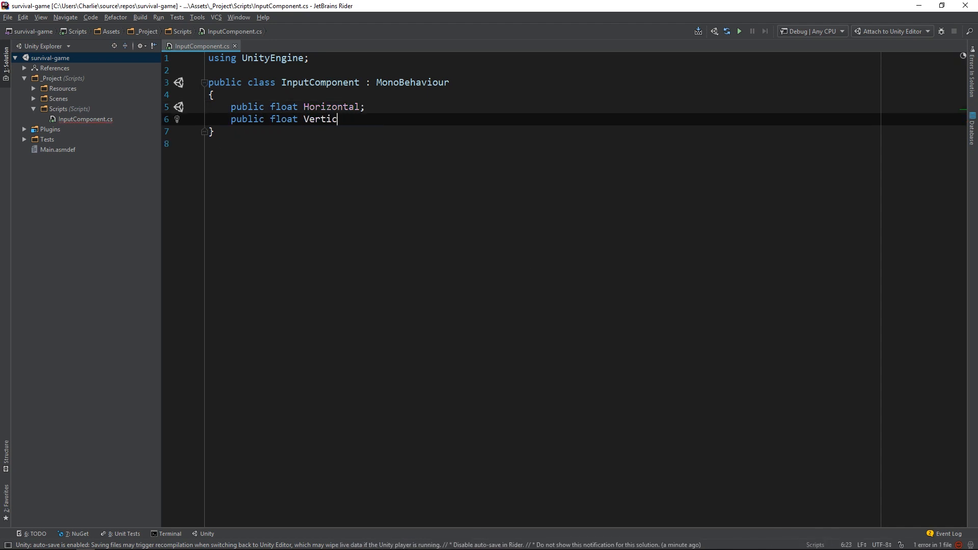
{"action": "type", "text": "al;"}
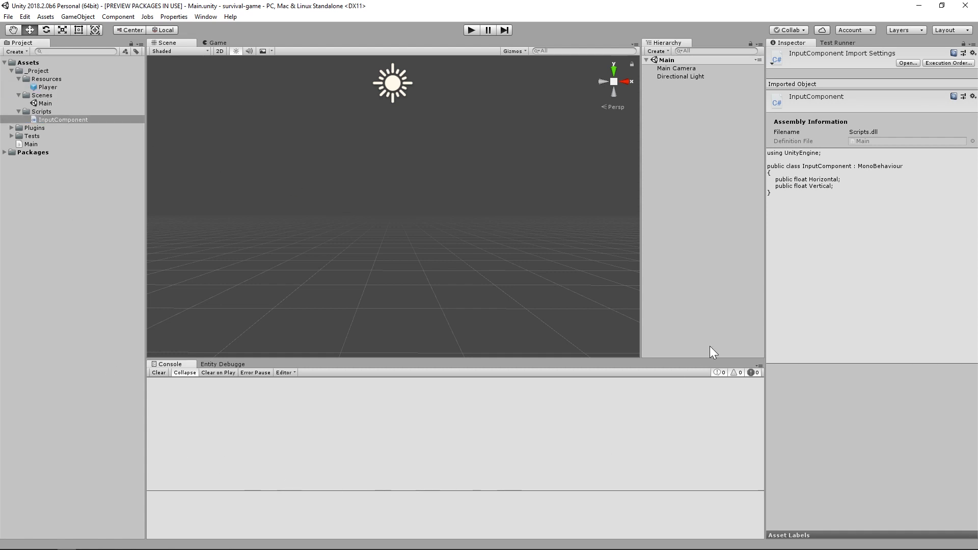
- Select the Player capsule in the Hierarchy with InputComponent showing Horizontal and Vertical at 0
{"action": "left_click", "coordinate": [667, 84]}
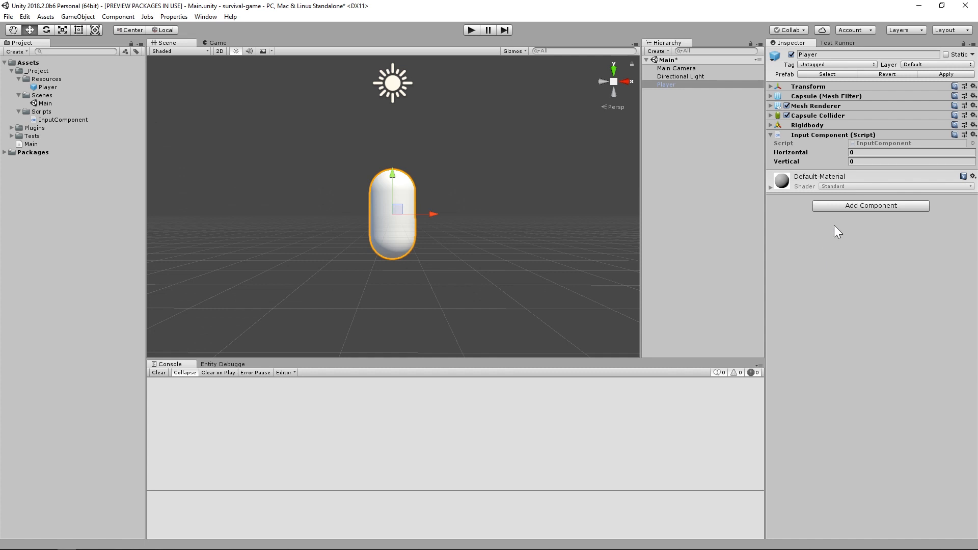
- Add a Game Object Entity component to the Player via the Add Component search
{"action": "left_click", "coordinate": [870, 205]}
{"action": "type", "text": "G"}
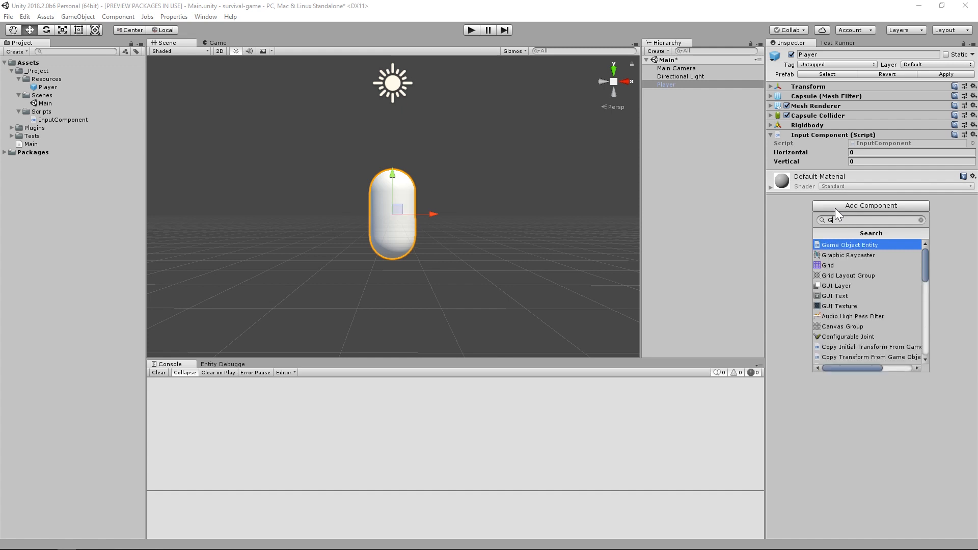
{"action": "type", "text": "ame Object En"}
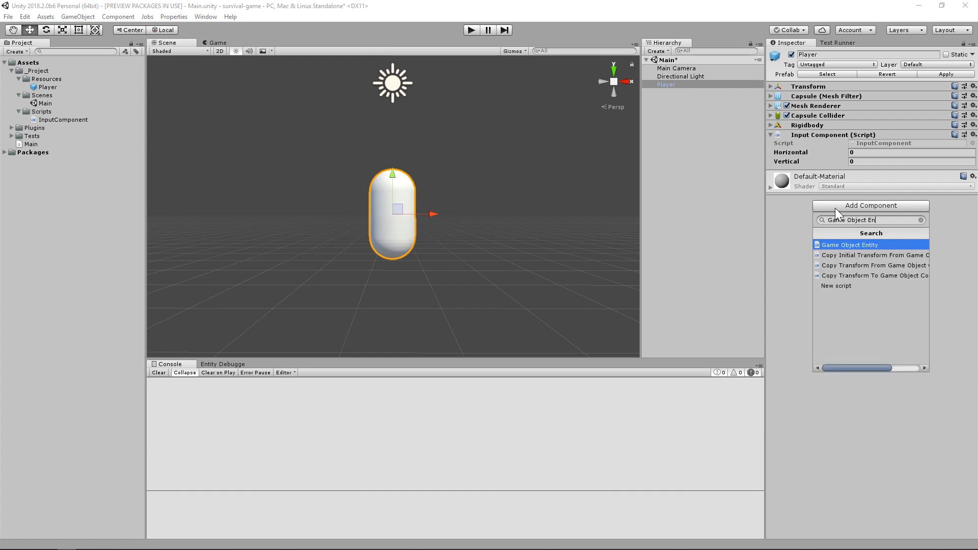
{"action": "left_click", "coordinate": [849, 244]}
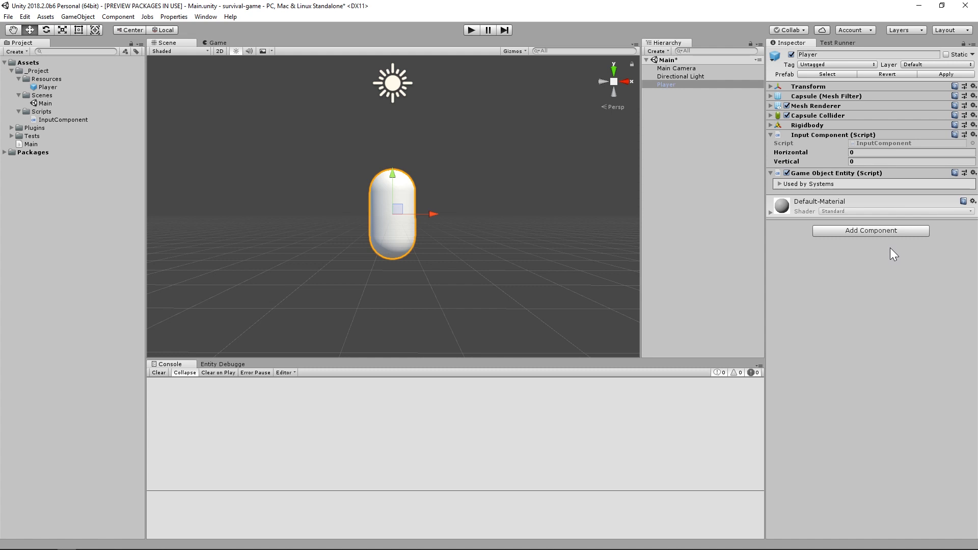
{"action": "left_click", "coordinate": [665, 85]}
{"action": "type", "text": "PlayerMovementSystem"}
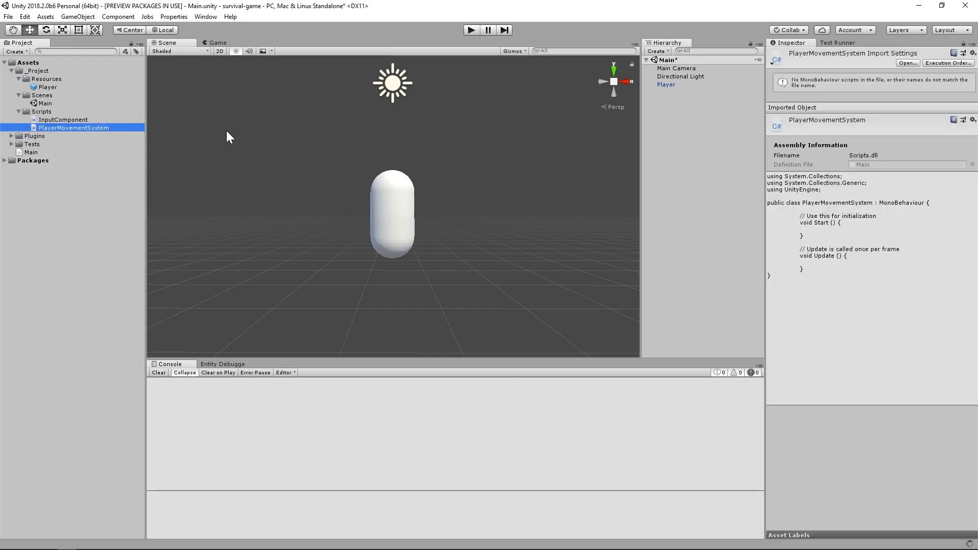
- Make PlayerMovementSystem inherit ComponentSystem and add a private Filter struct with Rigidbody and InputComponent fields
{"action": "double_click", "coordinate": [74, 128]}
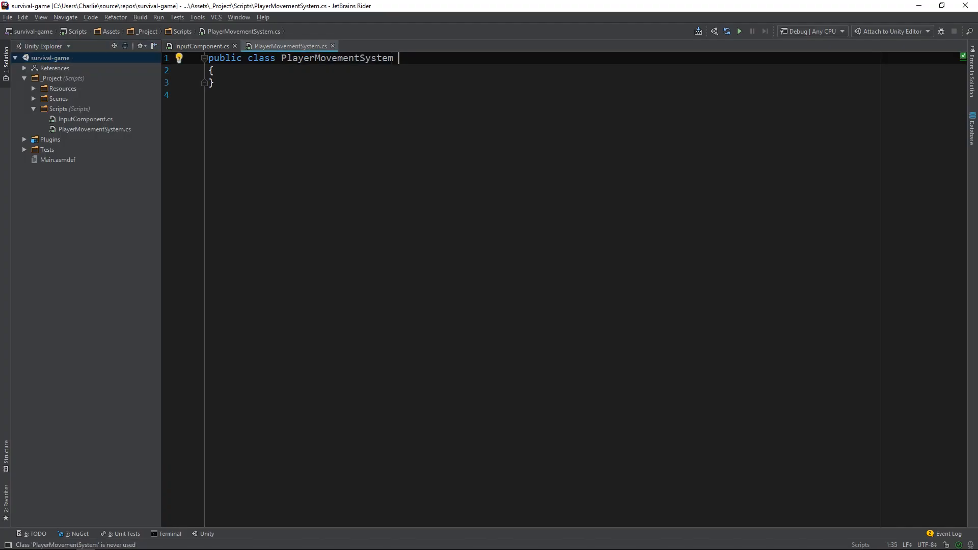
{"action": "type", "text": ": ComponentSystem"}
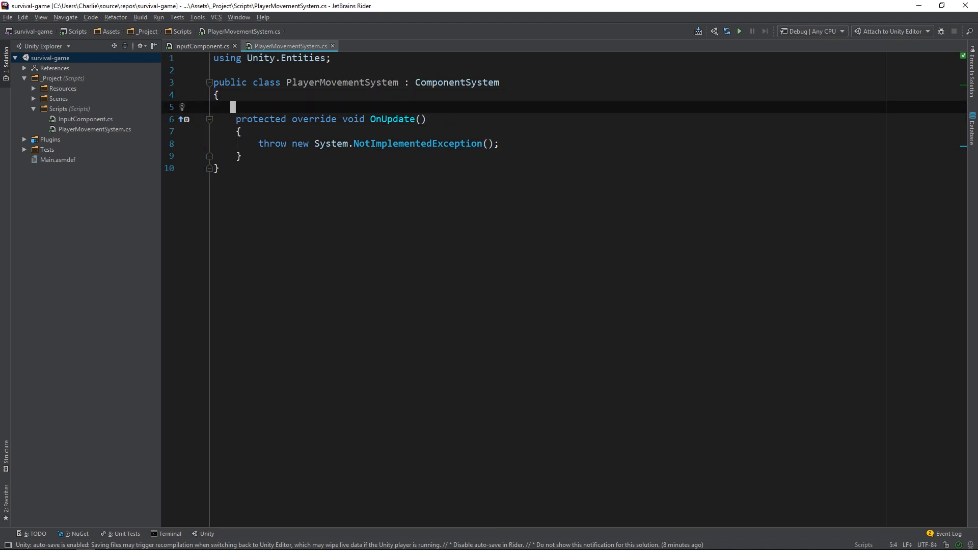
{"action": "type", "text": "private struct Filter"}
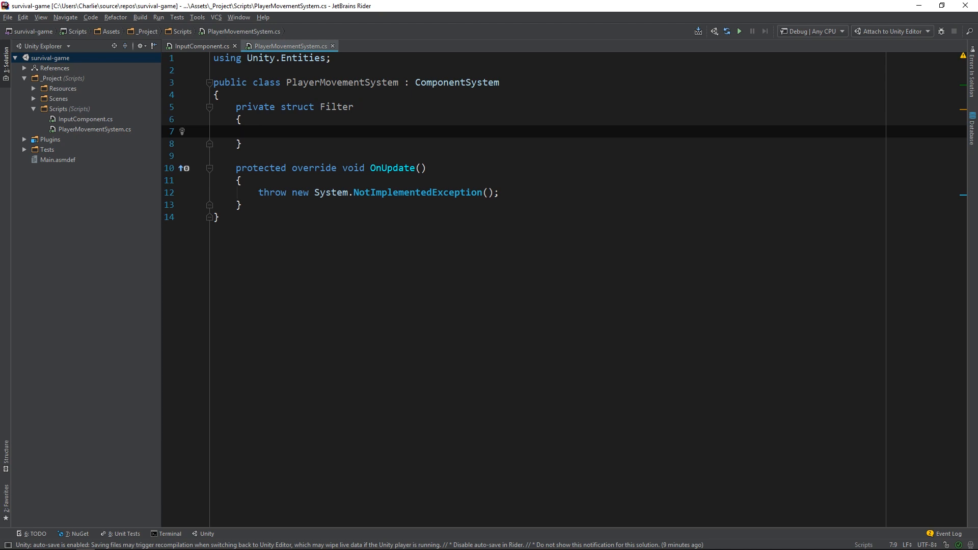
{"action": "type", "text": "public Rigidbody Rigidbody;"}
{"action": "type", "text": "public Inpu"}
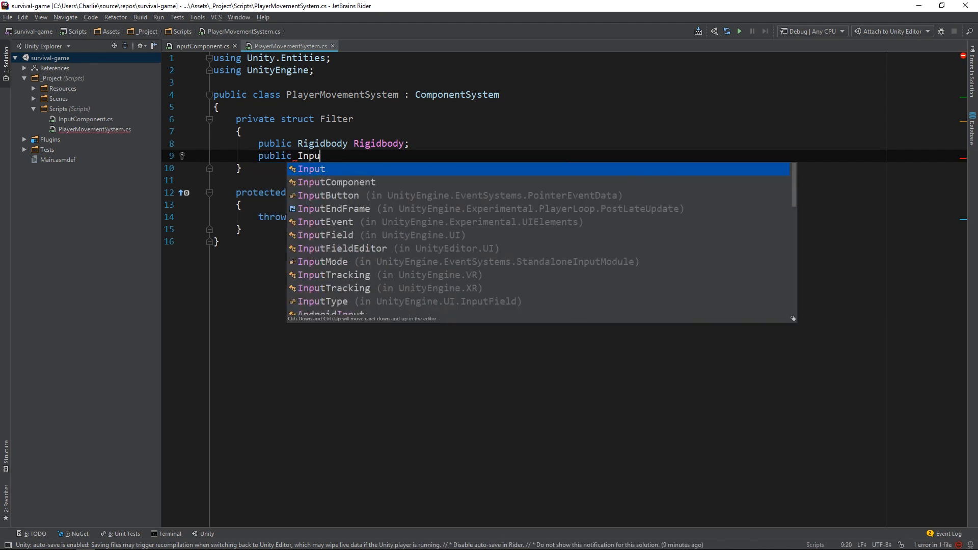
{"action": "left_click", "coordinate": [336, 182]}
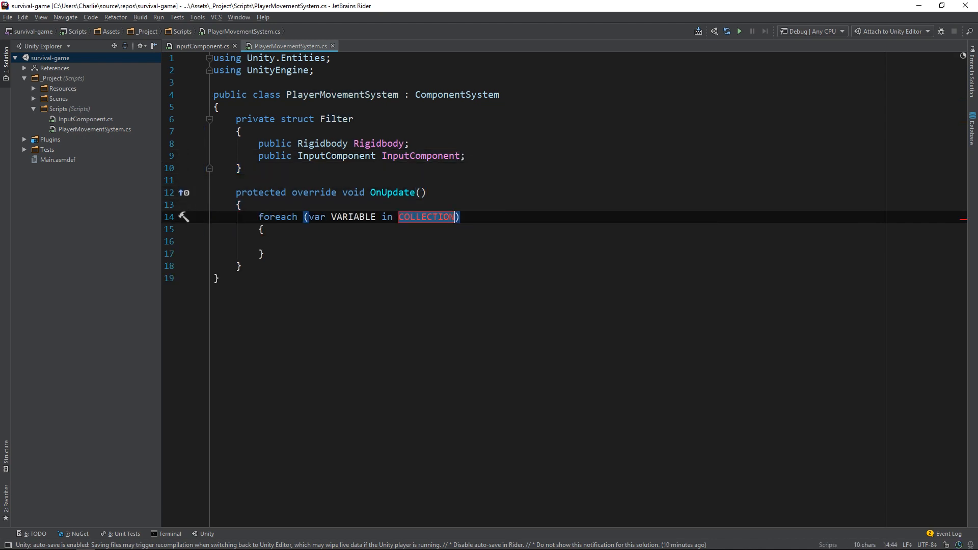
- Set the OnUpdate foreach collection to GetEntities<Filter>()
{"action": "type", "text": "GetEntitie"}
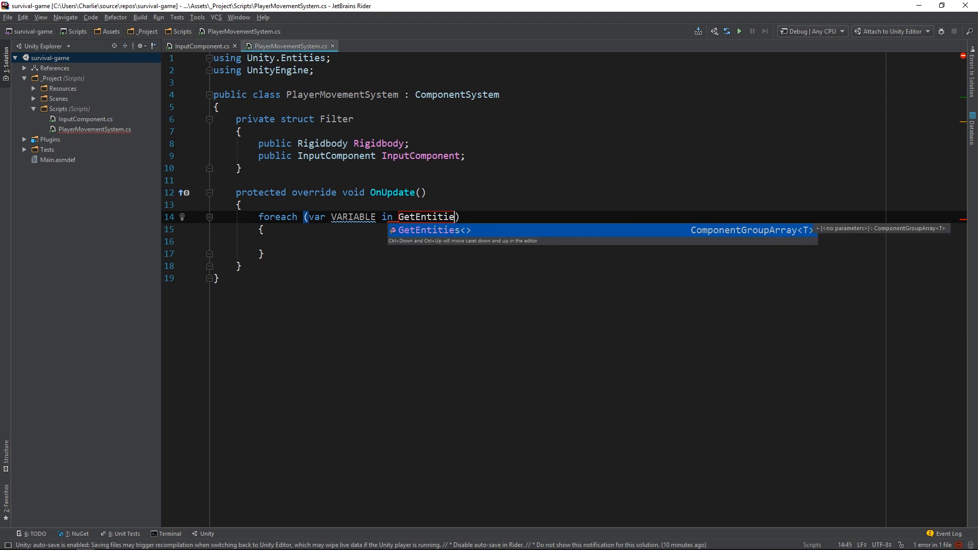
{"action": "type", "text": "s<Filte"}
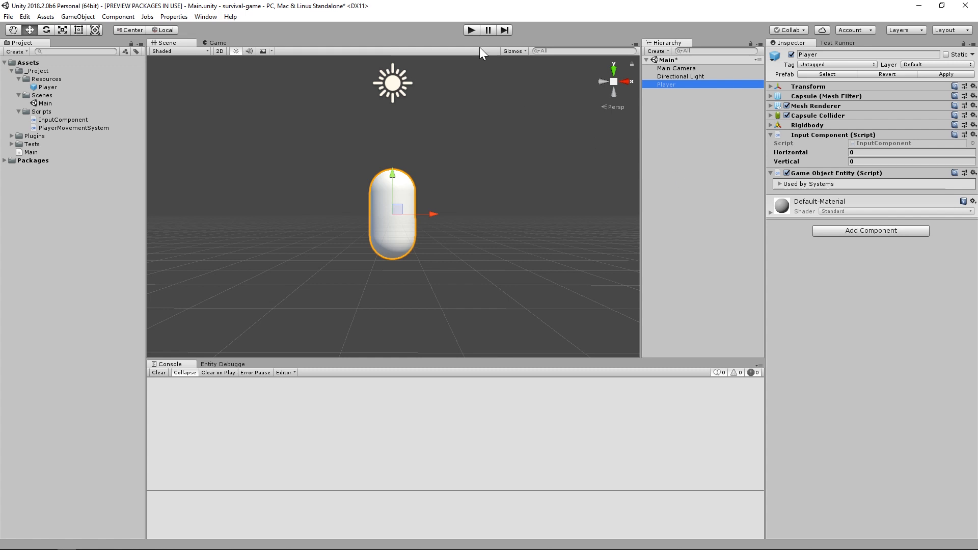
- Enter play mode and bring up the Entity Debugger's running systems
{"action": "left_click", "coordinate": [471, 30]}
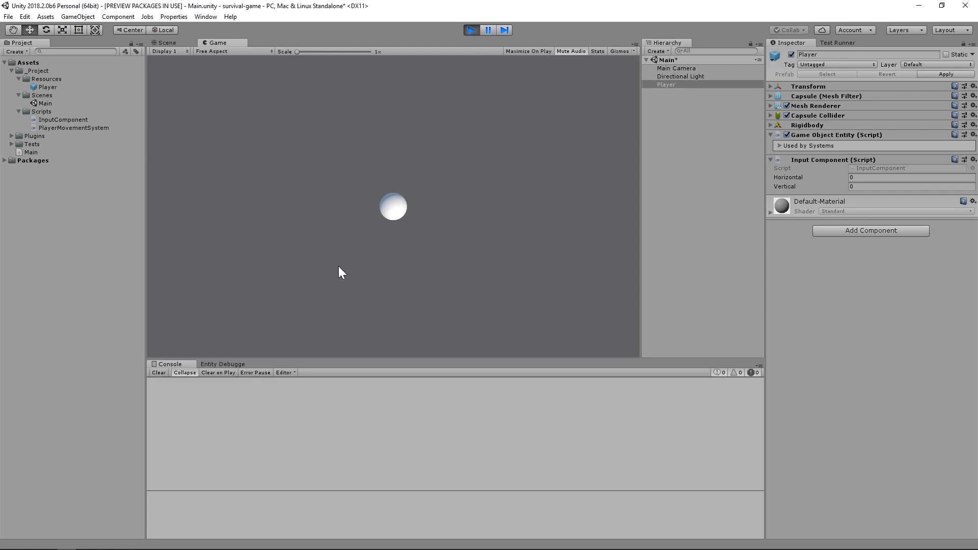
{"action": "left_click", "coordinate": [222, 364]}
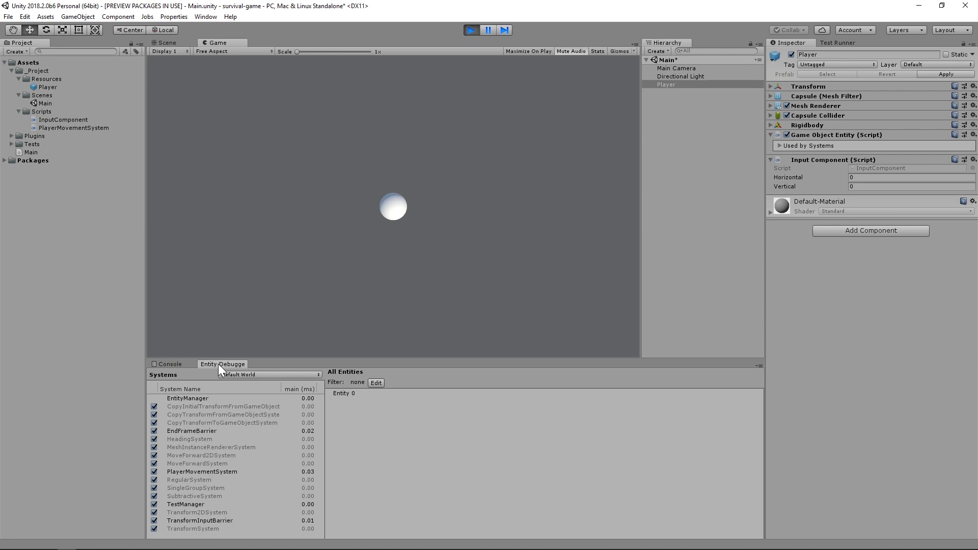
- Select EntityManager and inspect Entity 0's components including InputComponent values
{"action": "left_click", "coordinate": [188, 399]}
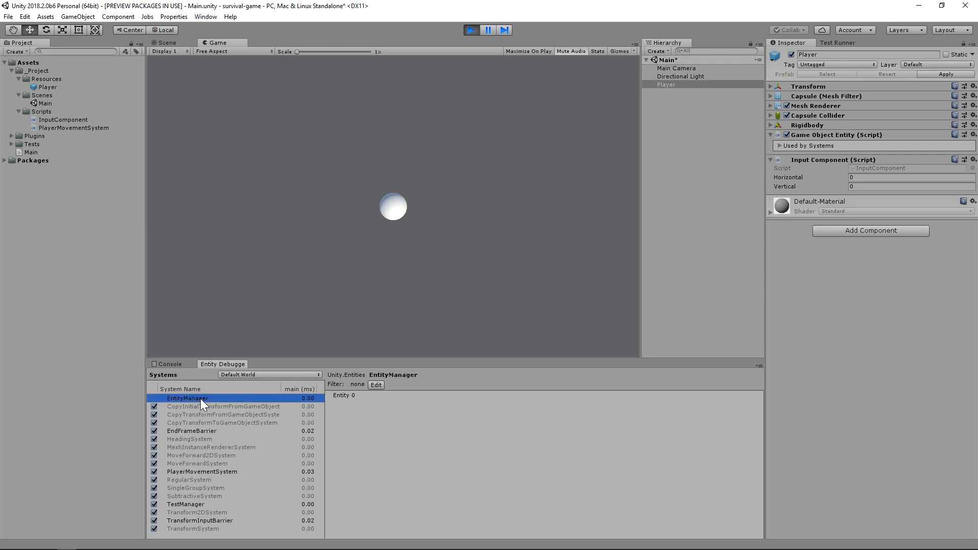
{"action": "mouse_move", "coordinate": [253, 419]}
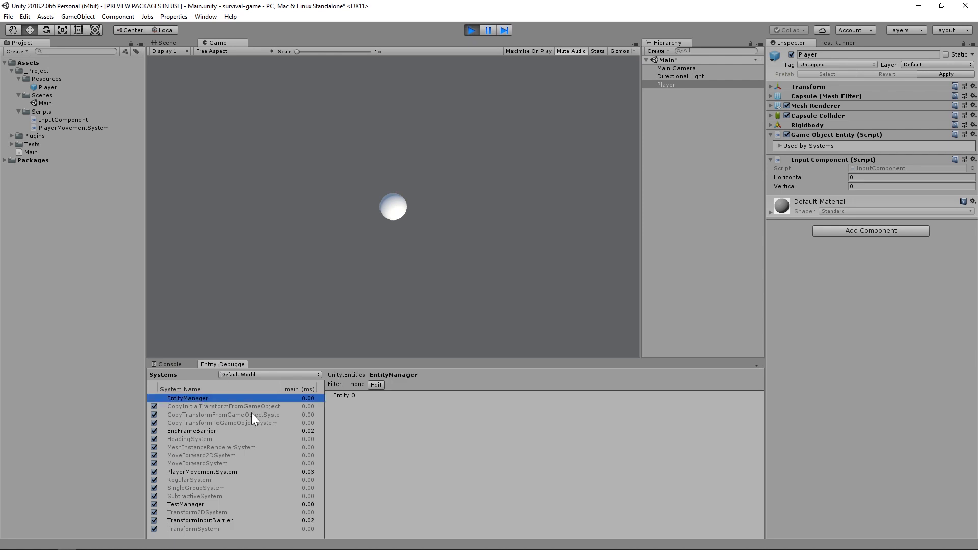
{"action": "left_click", "coordinate": [344, 396]}
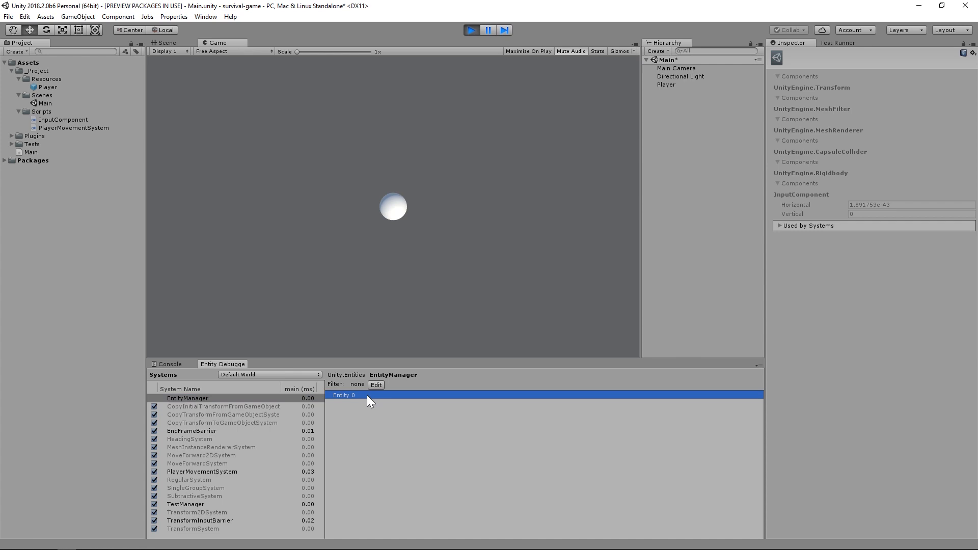
{"action": "mouse_move", "coordinate": [248, 435]}
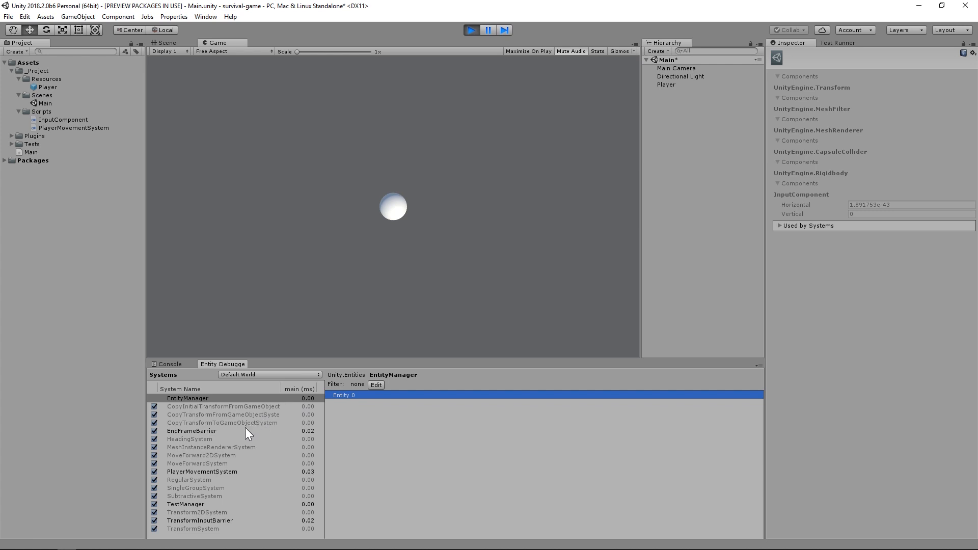
{"action": "mouse_move", "coordinate": [242, 477]}
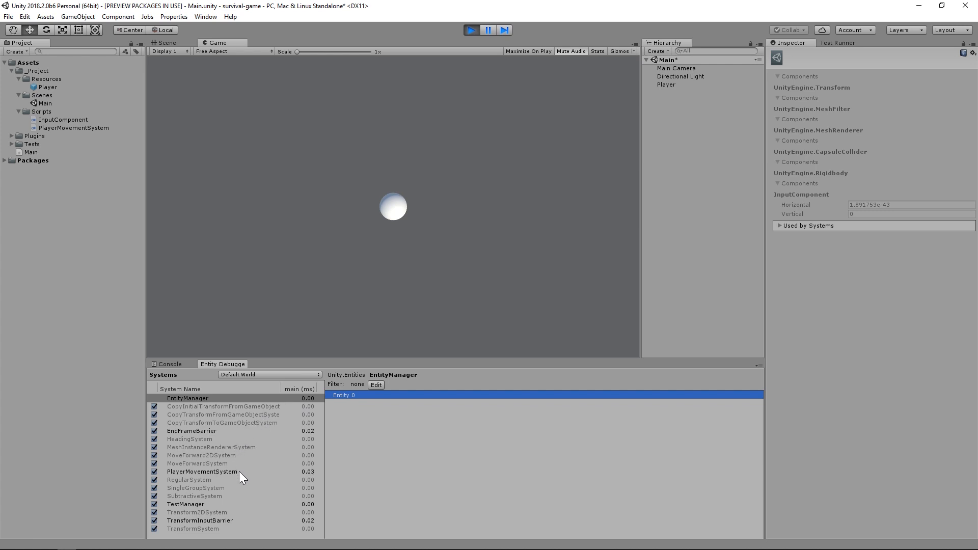
- Select PlayerMovementSystem to show its Rigidbody plus InputComponent group matching Entity 0
{"action": "left_click", "coordinate": [201, 472]}
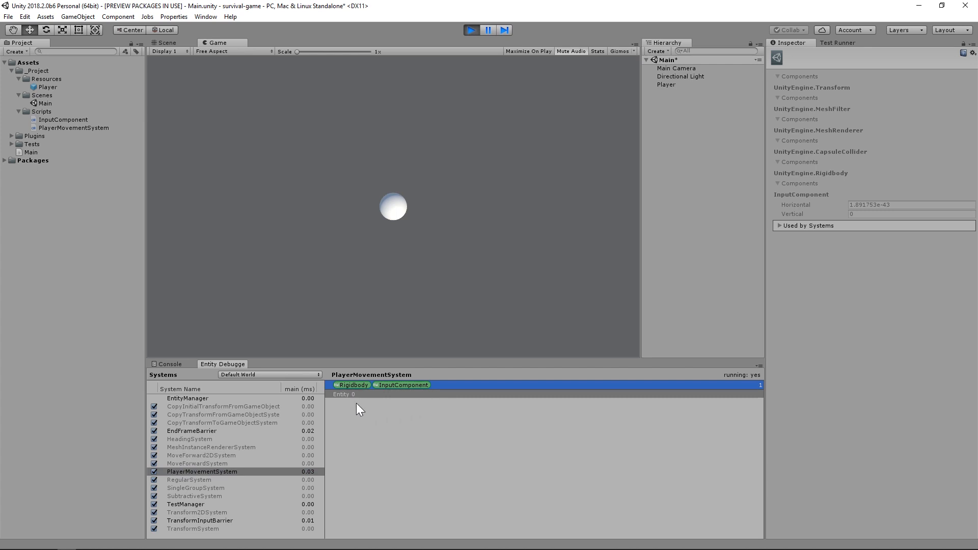
{"action": "mouse_move", "coordinate": [360, 406]}
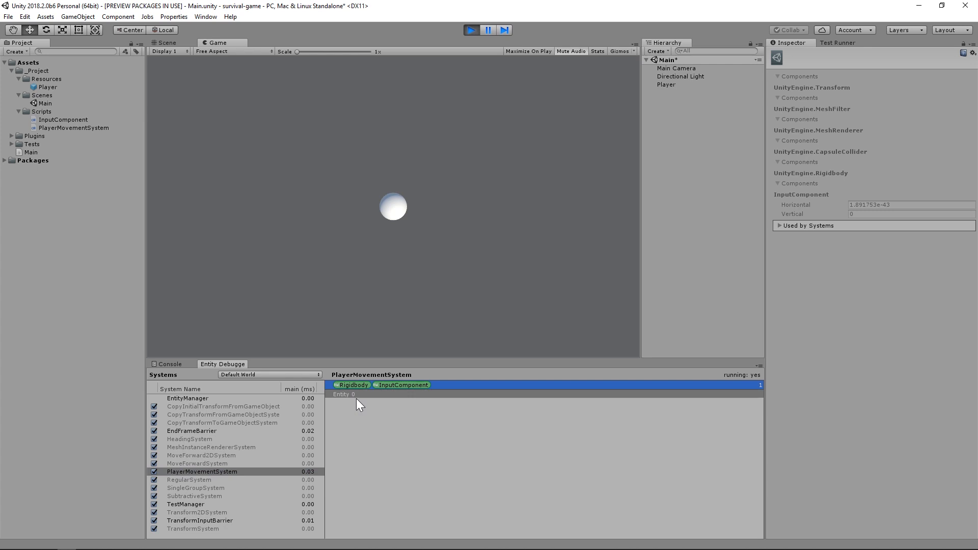
- Select Player and set Input Component values to -1, 0 and -1 so the capsule moves in play mode
{"action": "left_click", "coordinate": [666, 84]}
{"action": "type", "text": "1"}
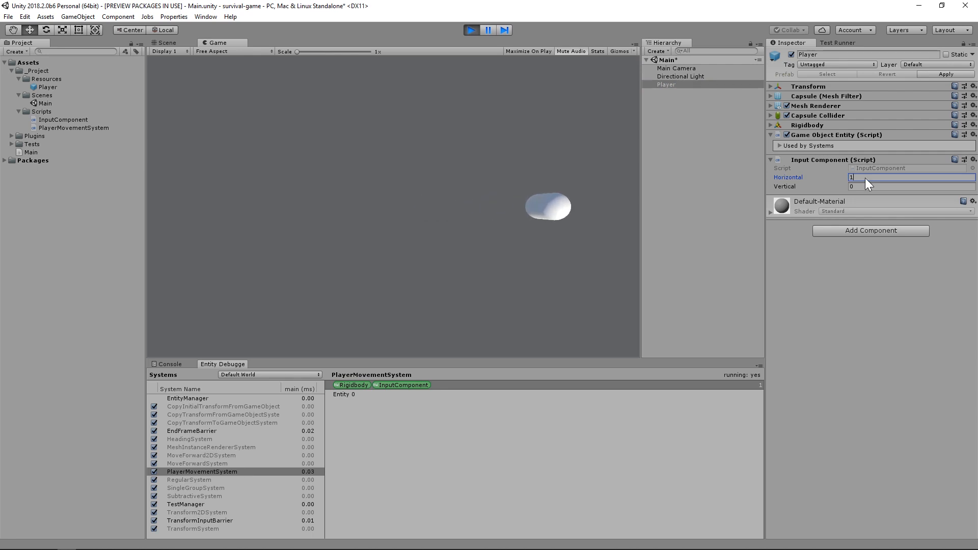
{"action": "type", "text": "-1"}
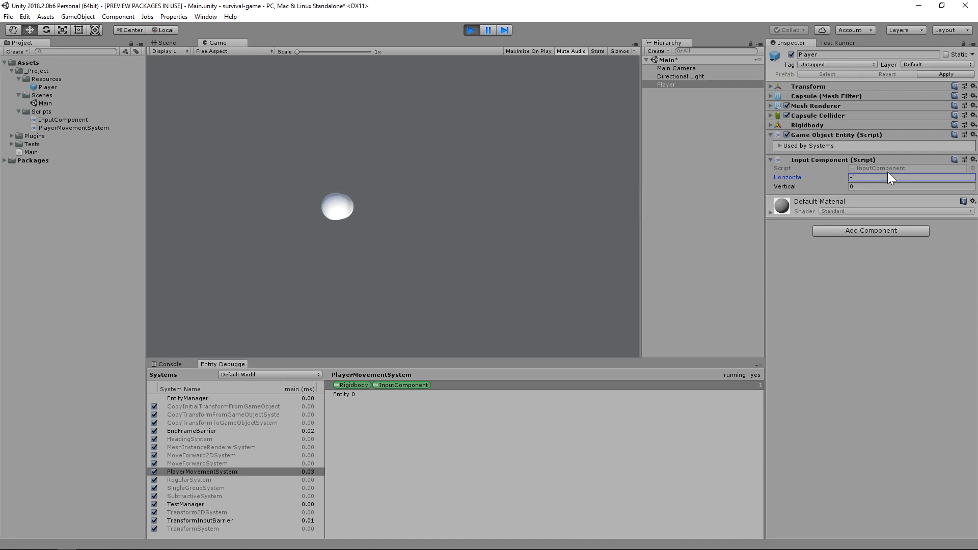
{"action": "type", "text": "0"}
{"action": "left_click", "coordinate": [912, 186]}
{"action": "type", "text": "1"}
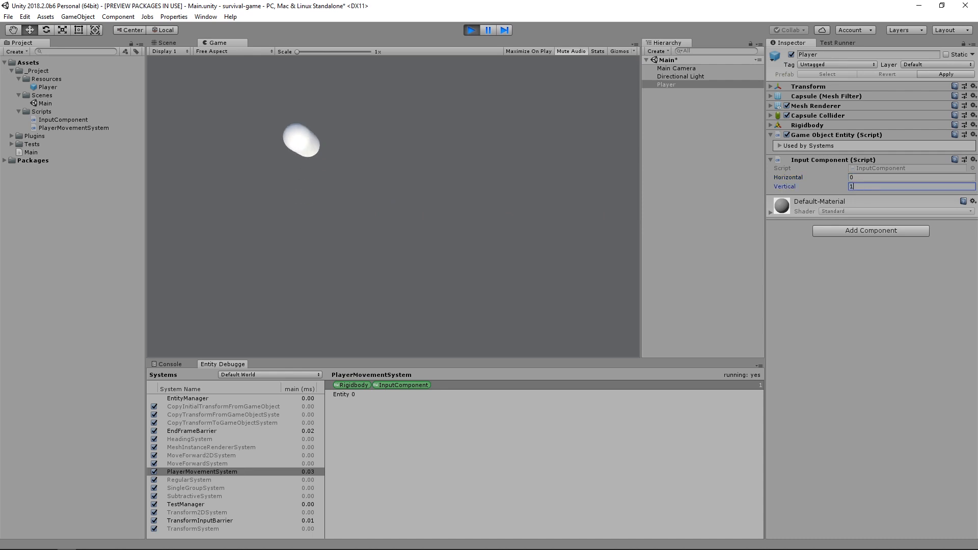
{"action": "type", "text": "-1"}
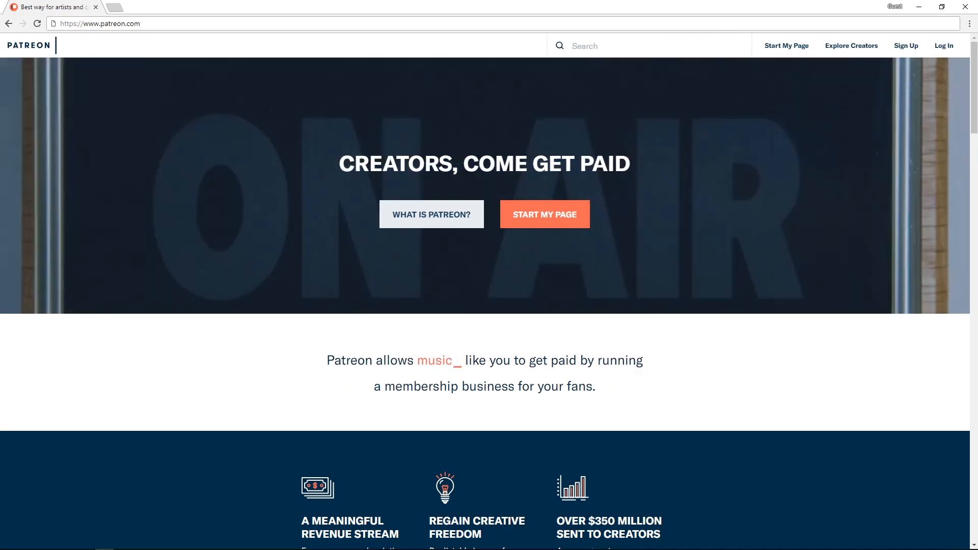
- Search Patreon for 'infallible code' and show the Infallible Code creator's overview
{"action": "type", "text": "infallible code"}
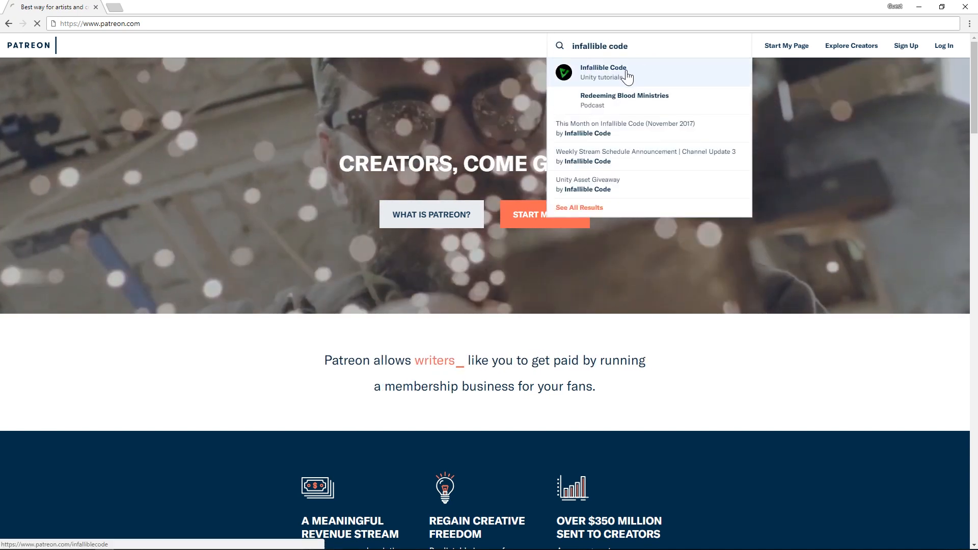
{"action": "left_click", "coordinate": [602, 71]}
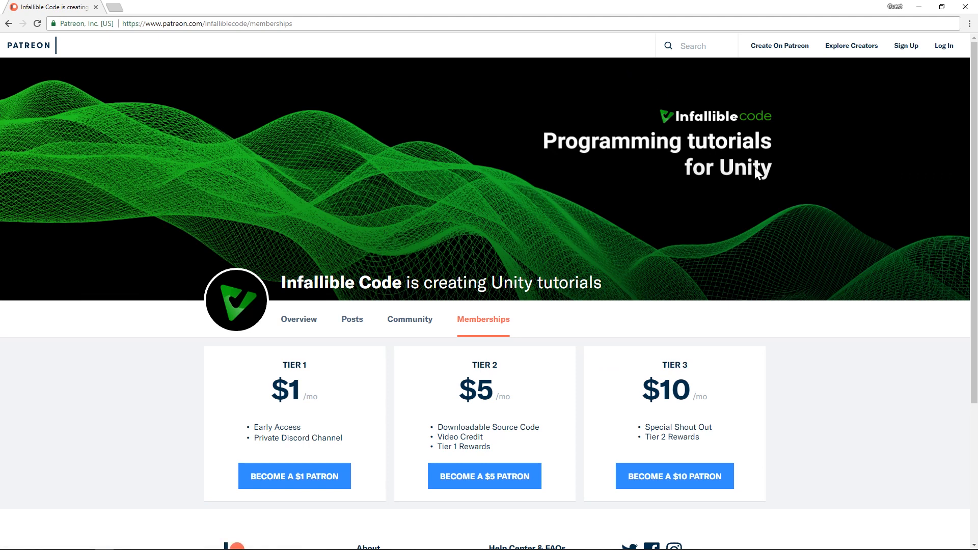
{"action": "scroll", "scroll_direction": "down", "scroll_amount": 3}
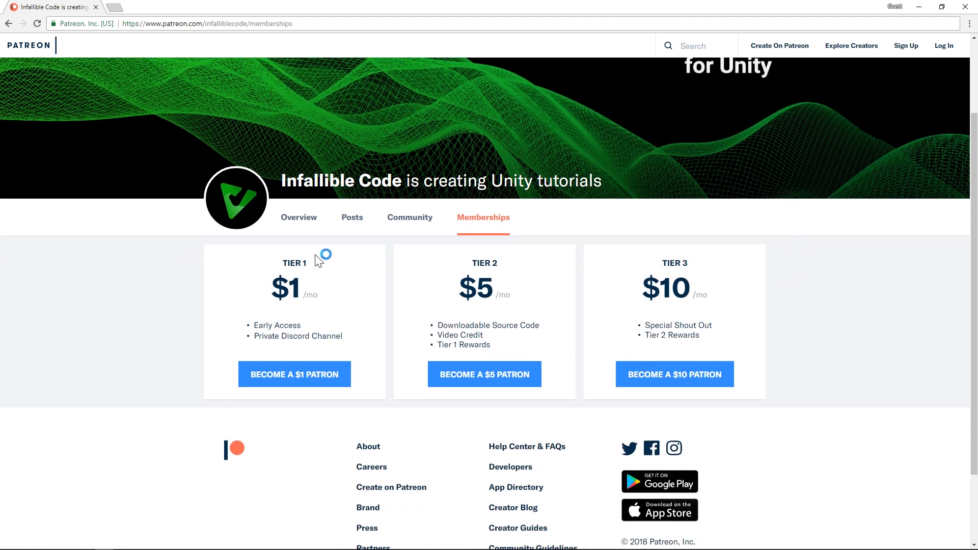
{"action": "left_click", "coordinate": [299, 217]}
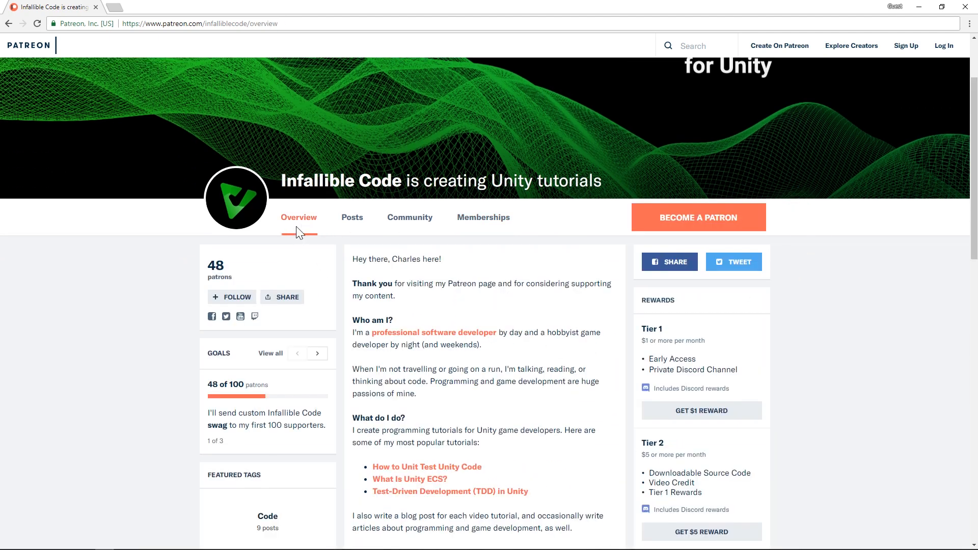
- Browse down to the locked Unity ECS: Pure vs Hybrid post and choose Unlock It Now
{"action": "scroll", "scroll_direction": "down", "scroll_amount": 3}
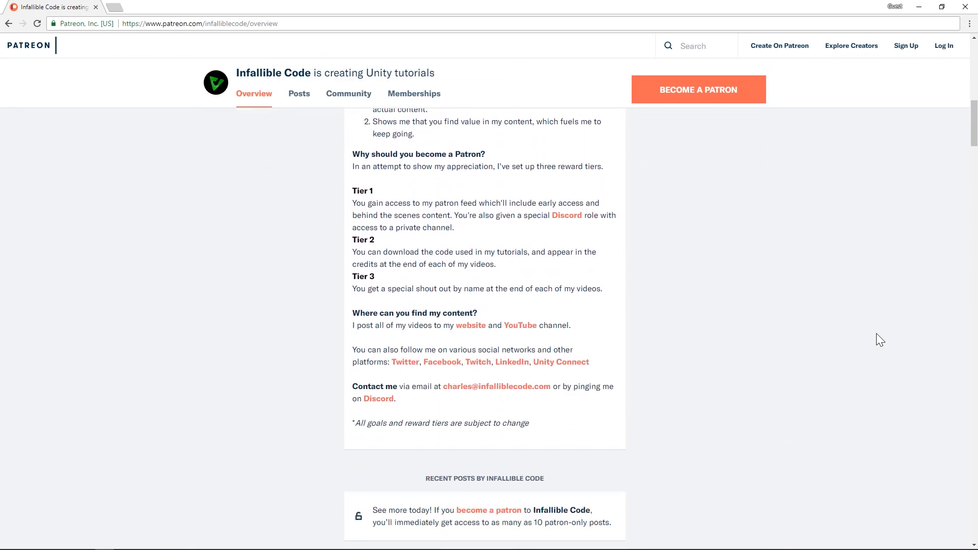
{"action": "scroll", "scroll_direction": "down", "scroll_amount": 3}
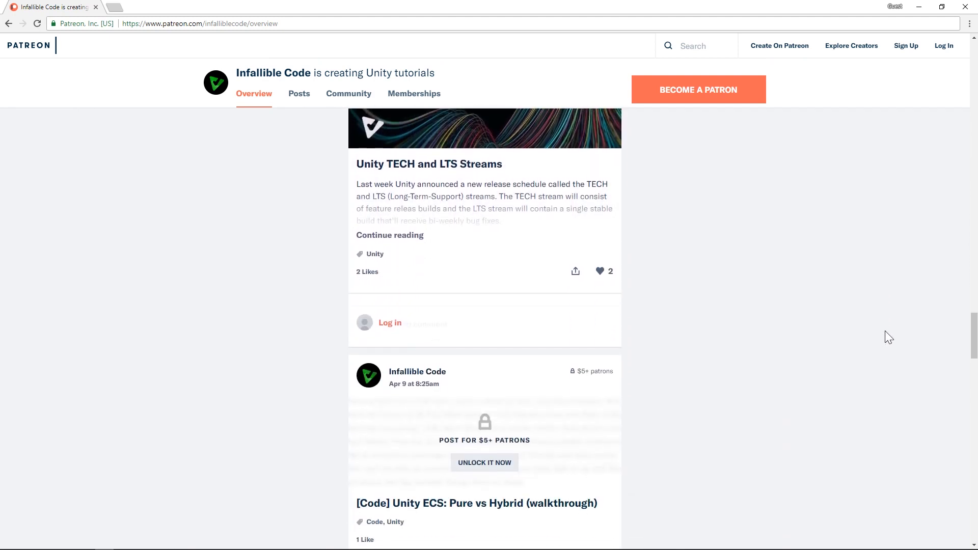
{"action": "scroll", "scroll_direction": "down", "scroll_amount": 3}
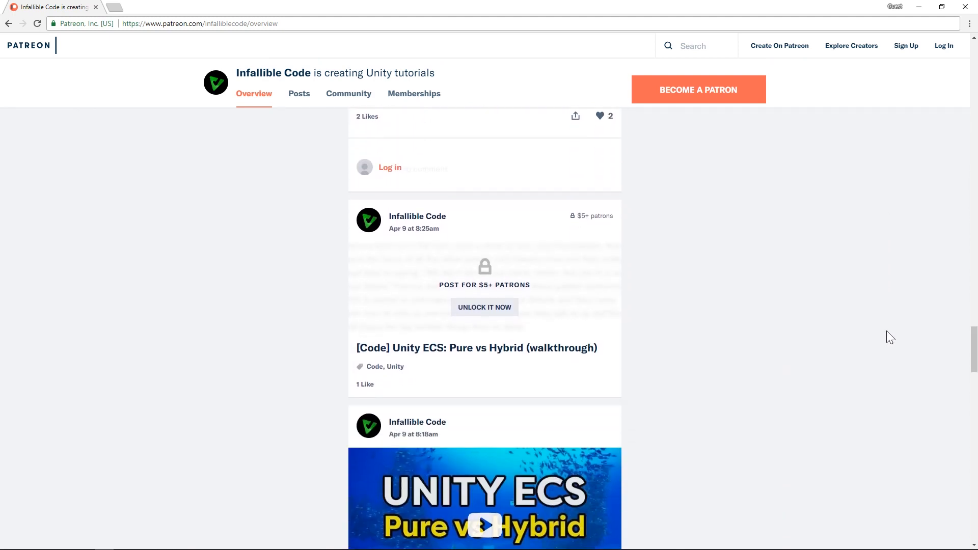
{"action": "scroll", "scroll_direction": "down", "scroll_amount": 3}
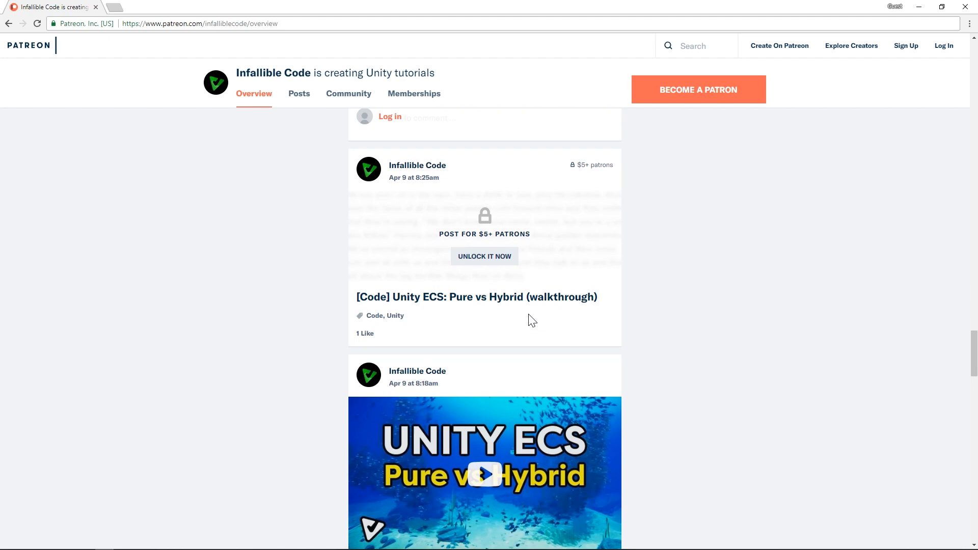
{"action": "left_click", "coordinate": [485, 257]}
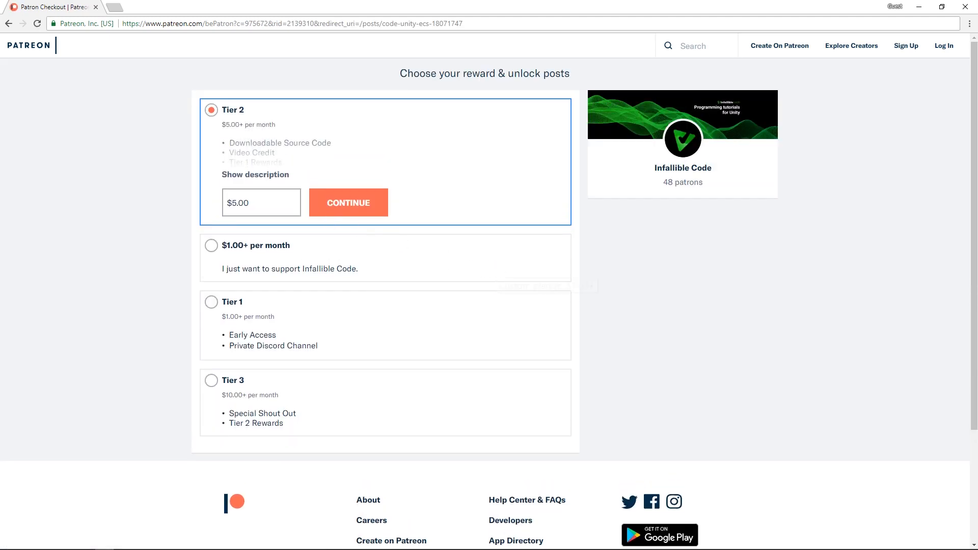
- Expand Tier 2's full reward description listing source code, video credit and Tier 1 rewards
{"action": "left_click", "coordinate": [255, 174]}
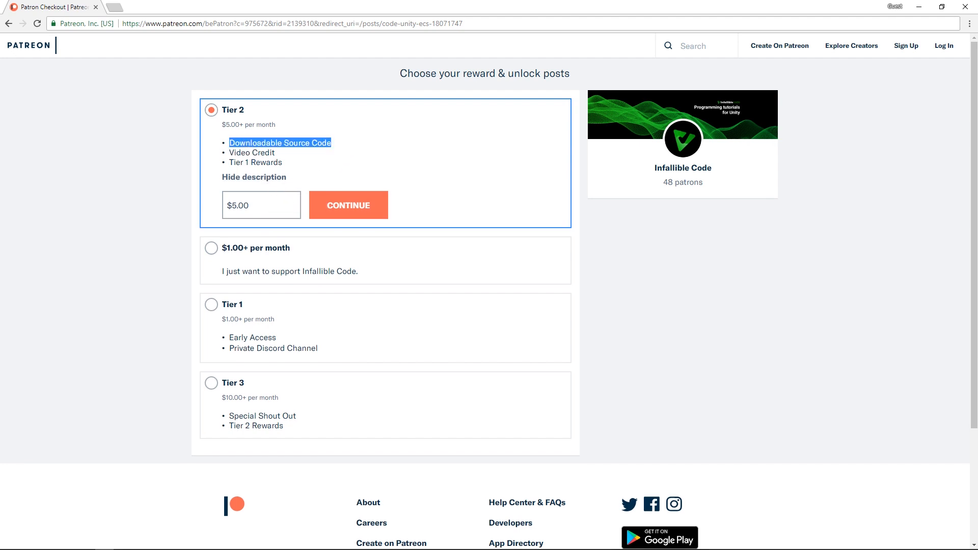
{"action": "mouse_move", "coordinate": [342, 168]}
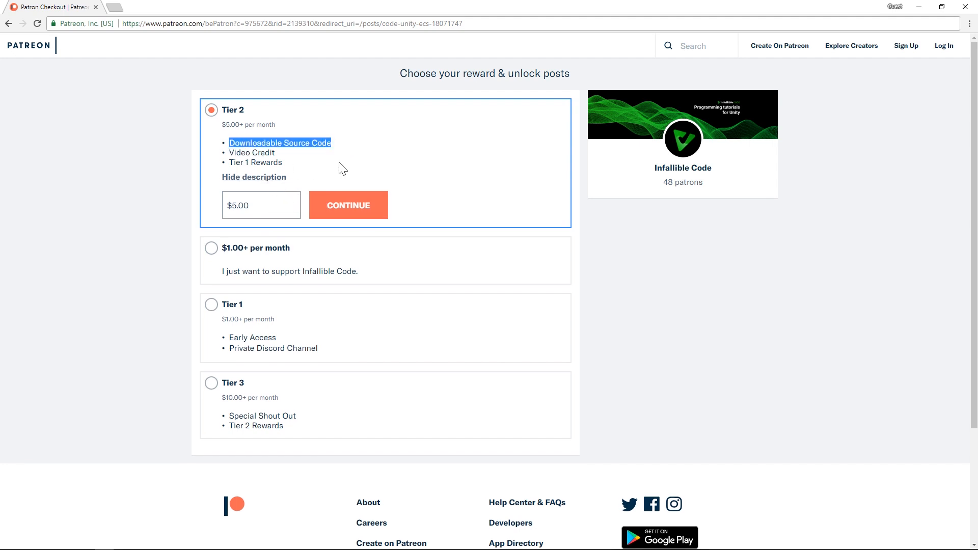